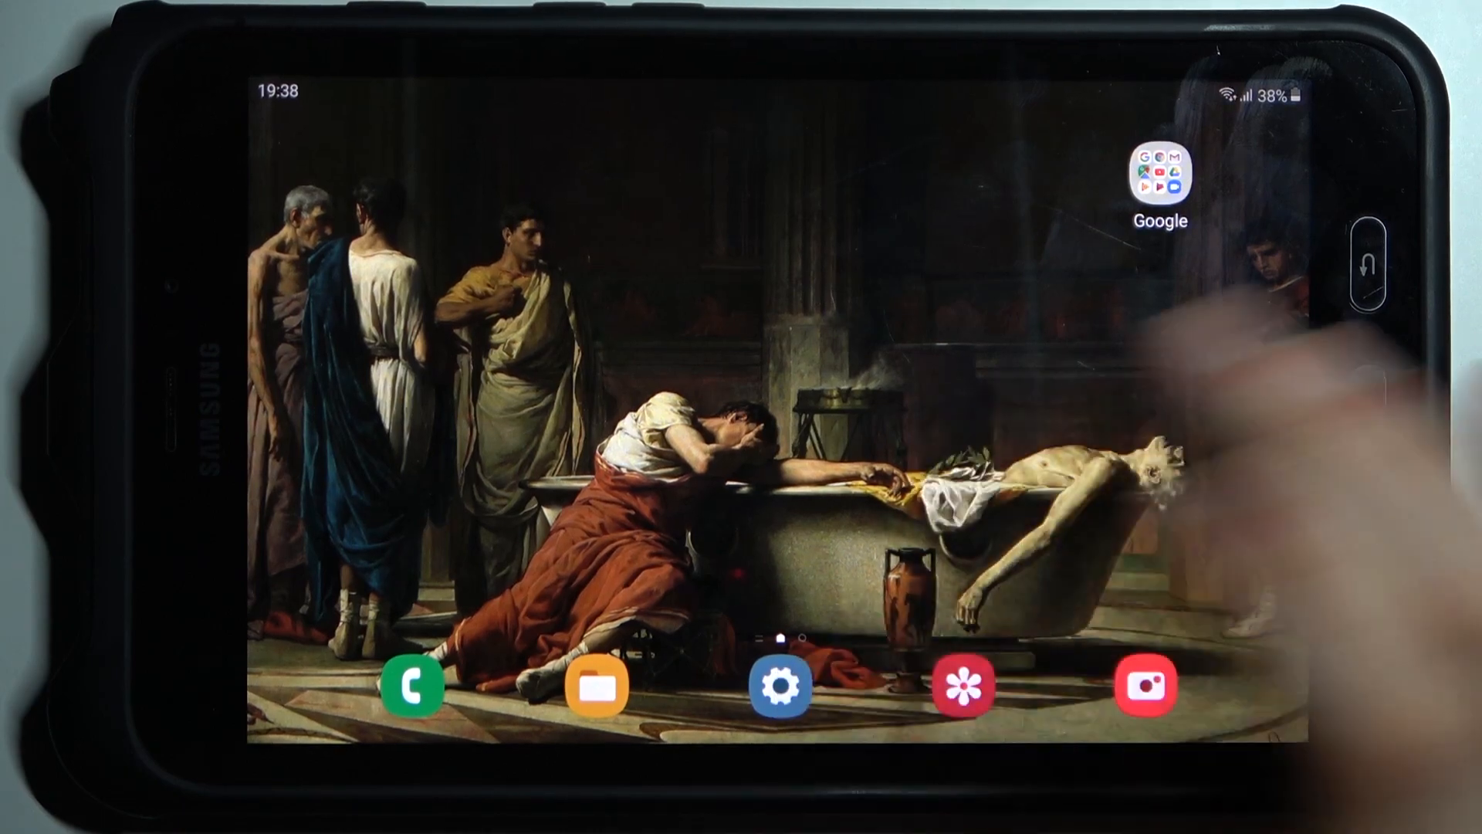
# Step: Reach the Install unknown apps list under Biometrics and security, scrolling through the apps
pyautogui.click(780, 684)
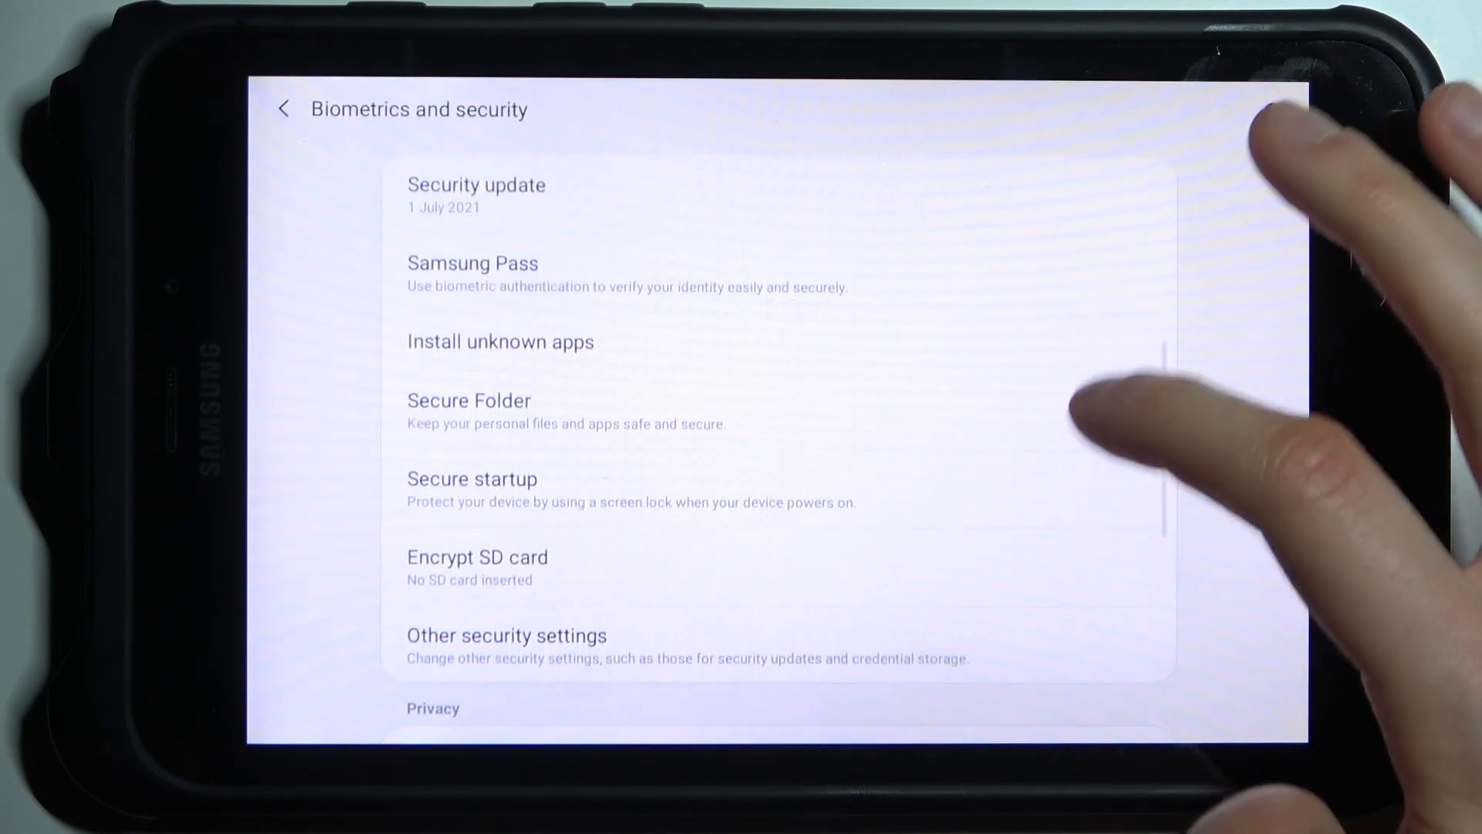
pyautogui.click(501, 341)
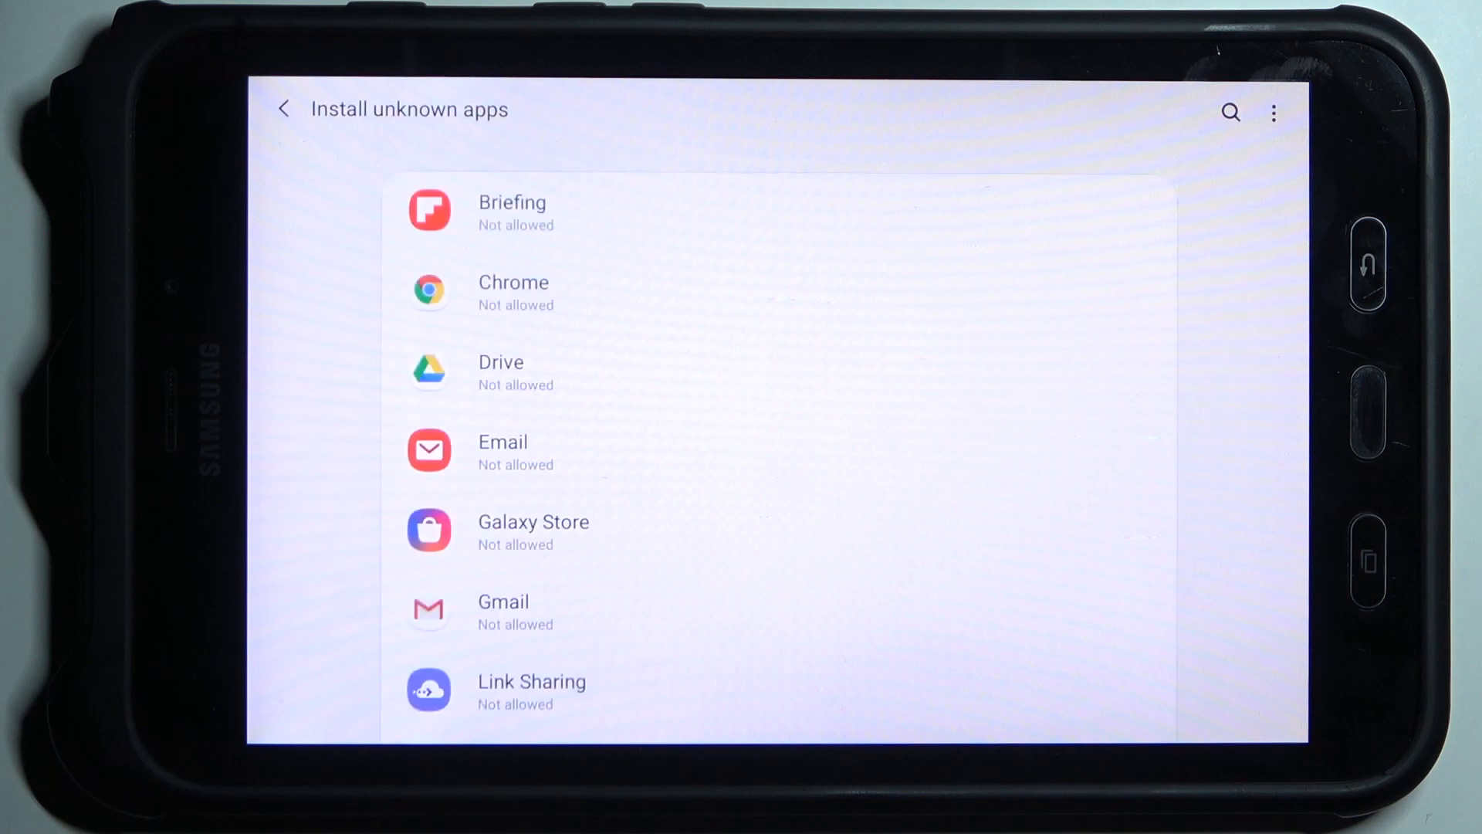
pyautogui.scroll(-3)
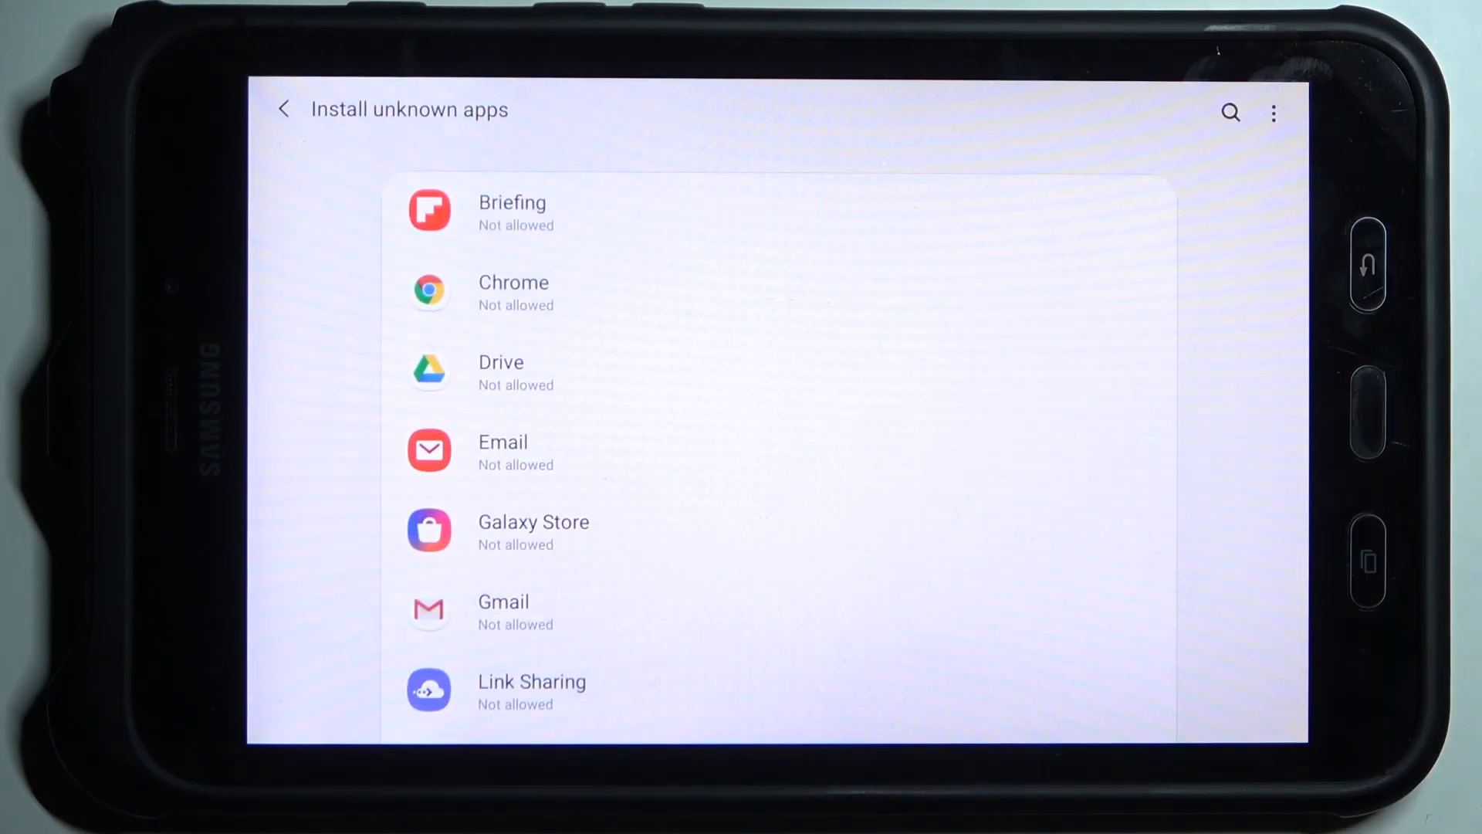
# Step: Turn on Allow from this source for Chrome and return to the app list
pyautogui.click(514, 289)
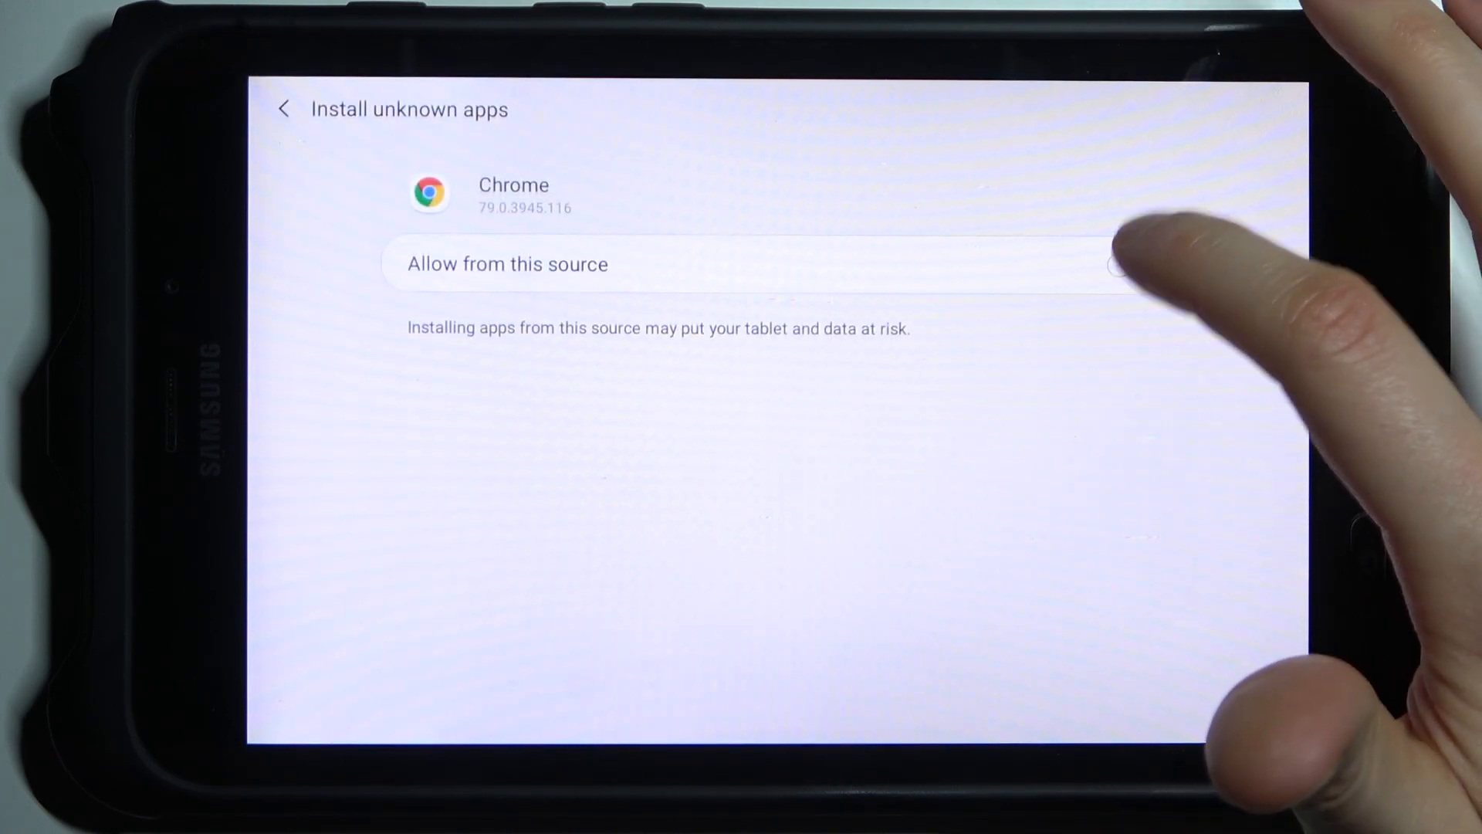
pyautogui.click(1126, 264)
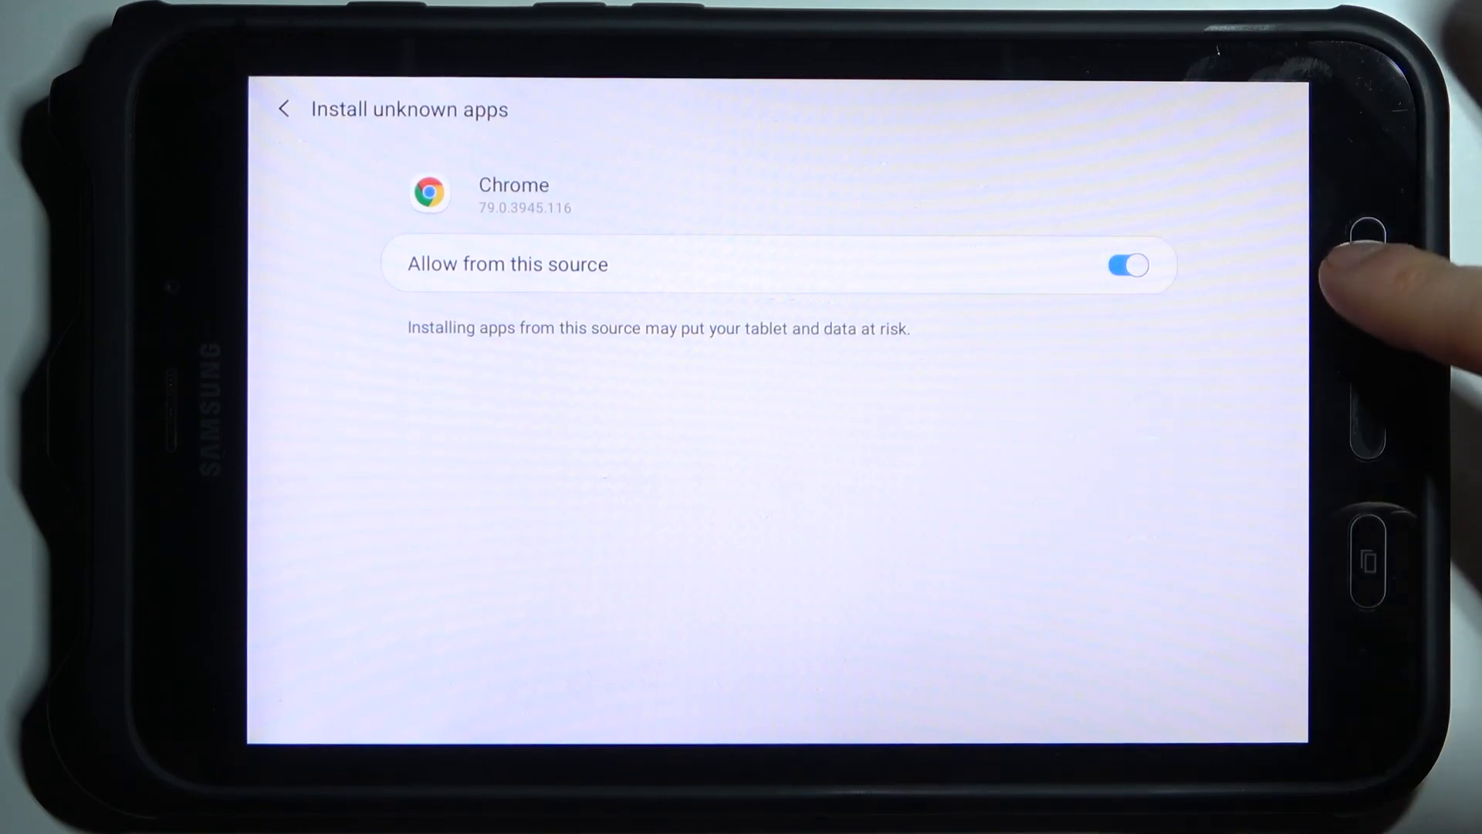
pyautogui.click(282, 108)
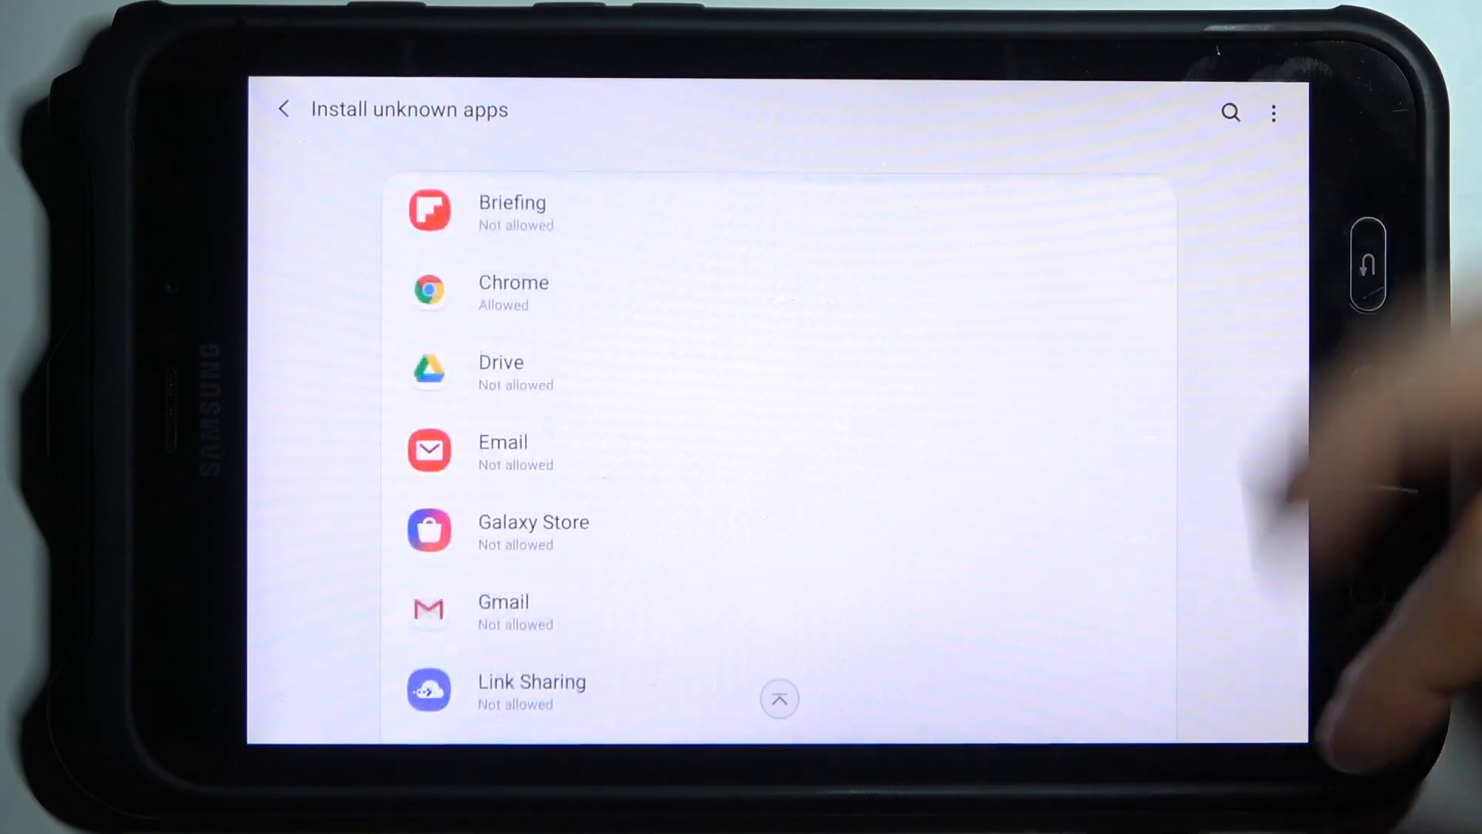
# Step: Review the list with Chrome now Allowed, then return to the home screen
pyautogui.scroll(-3)
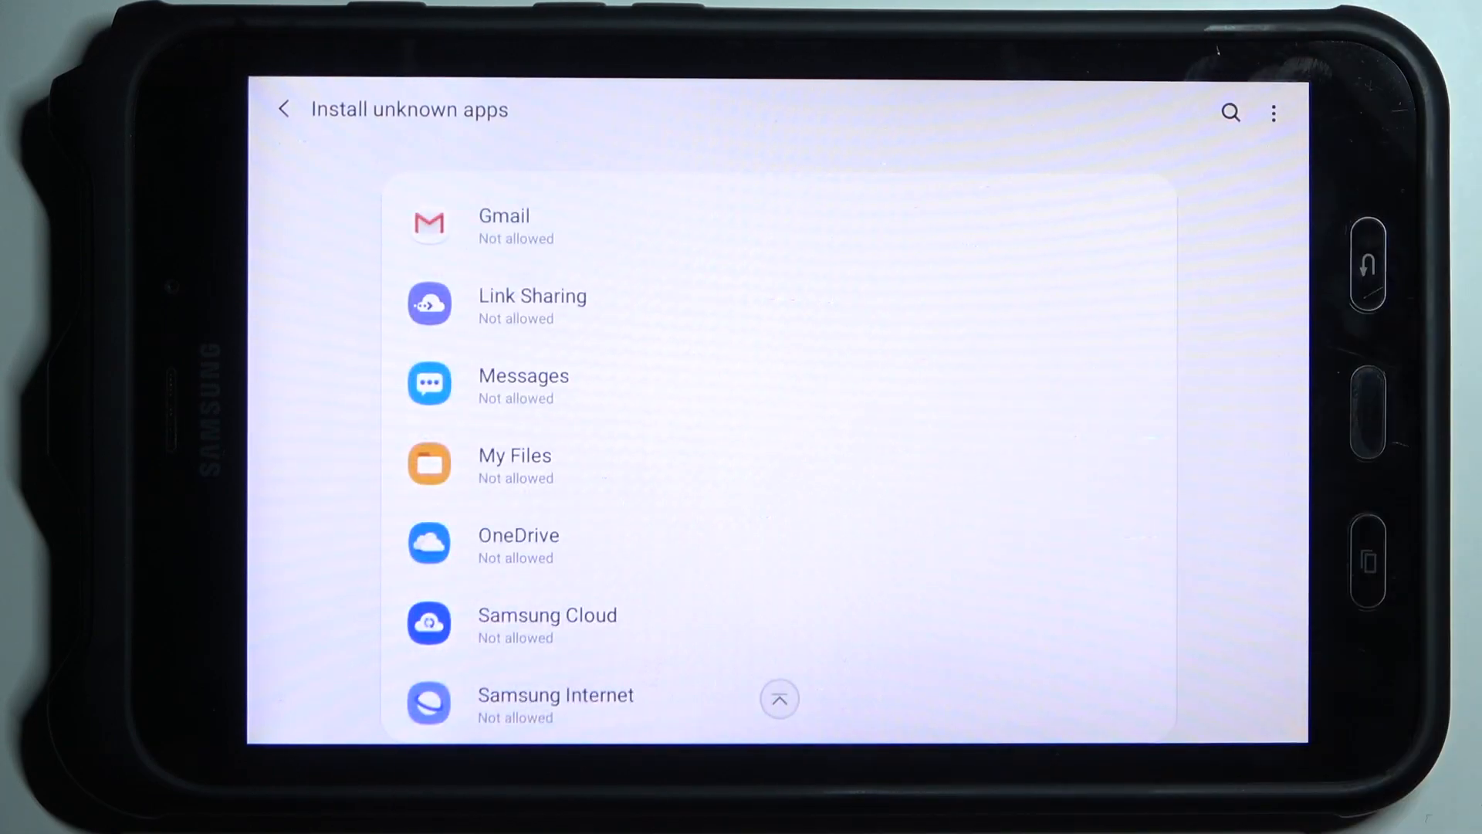
pyautogui.scroll(-3)
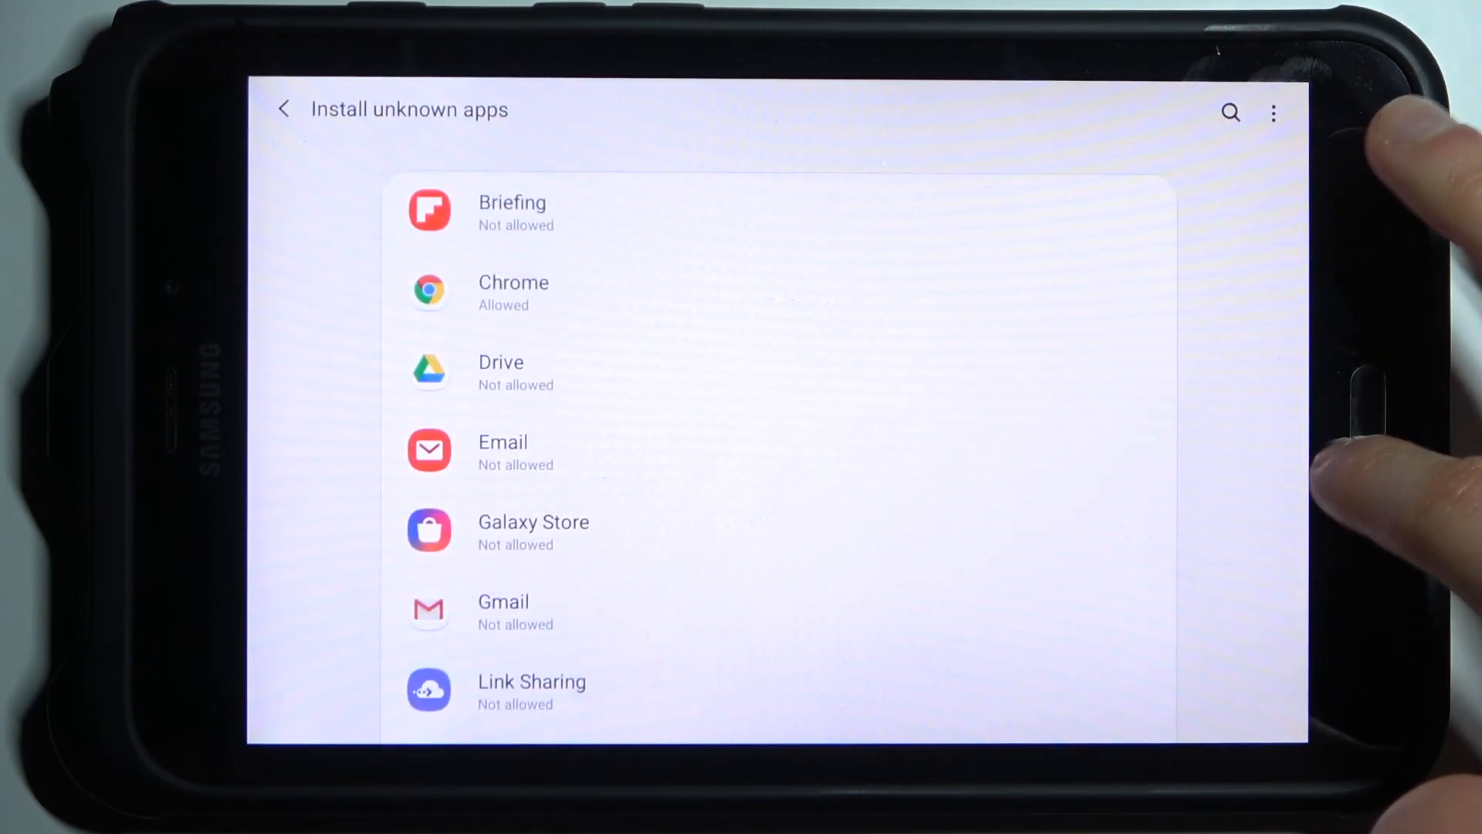
pyautogui.press('home')
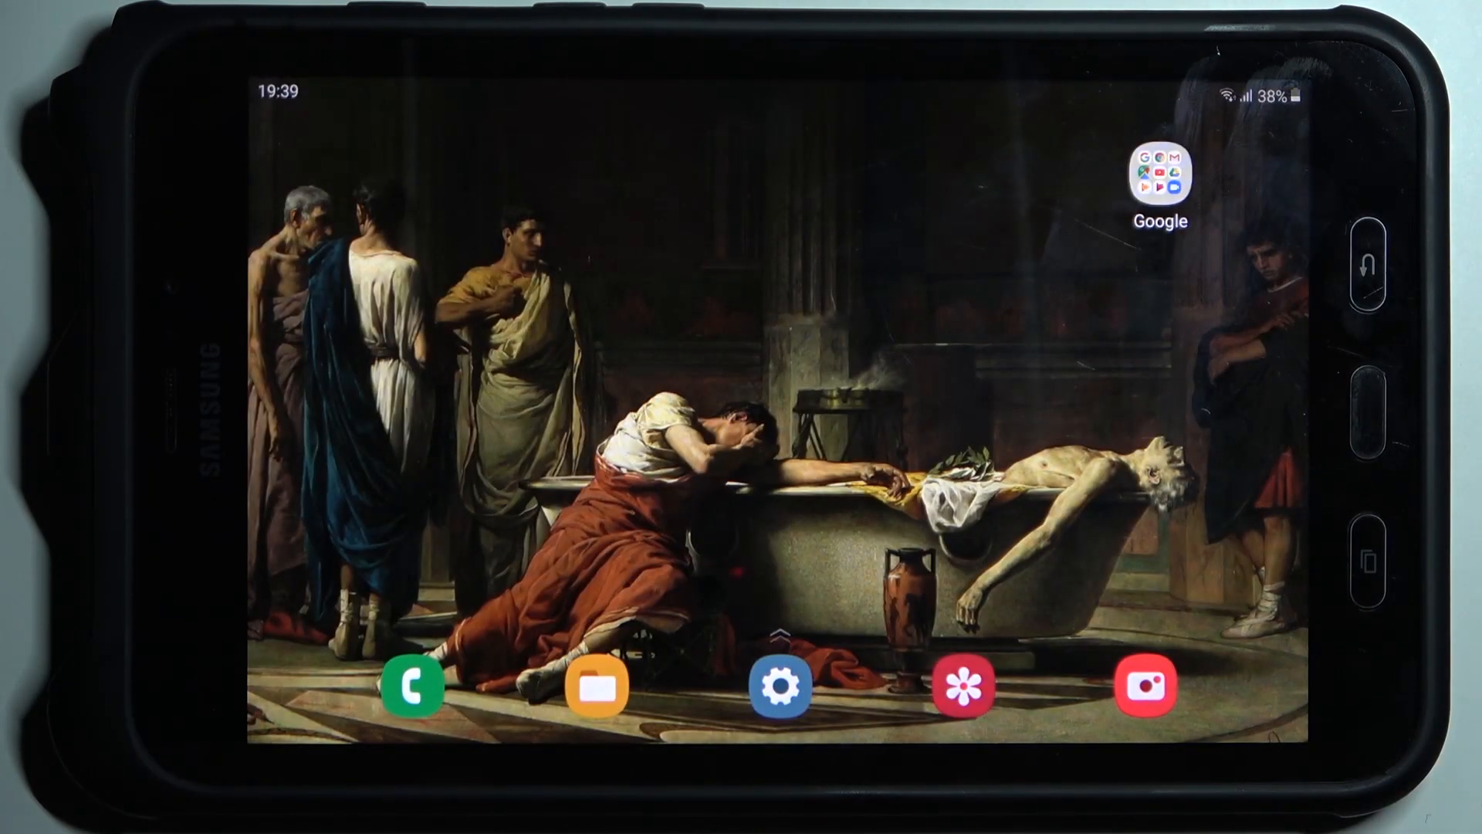